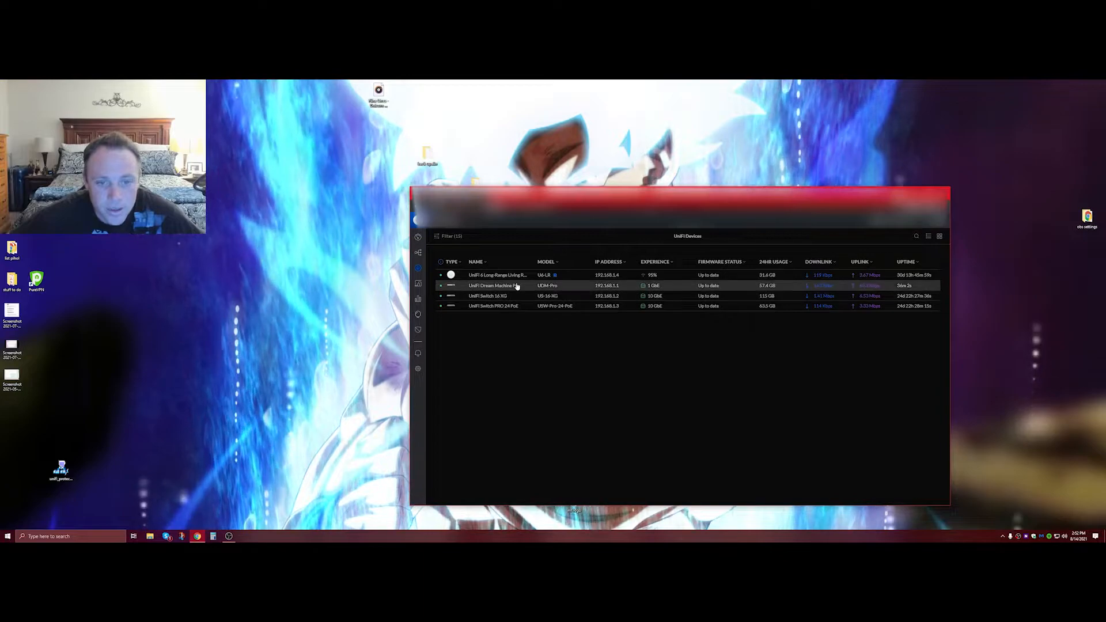
# Select the UniFi Dream Machine Pro row in the devices list to show its port overview
pyautogui.click(494, 286)
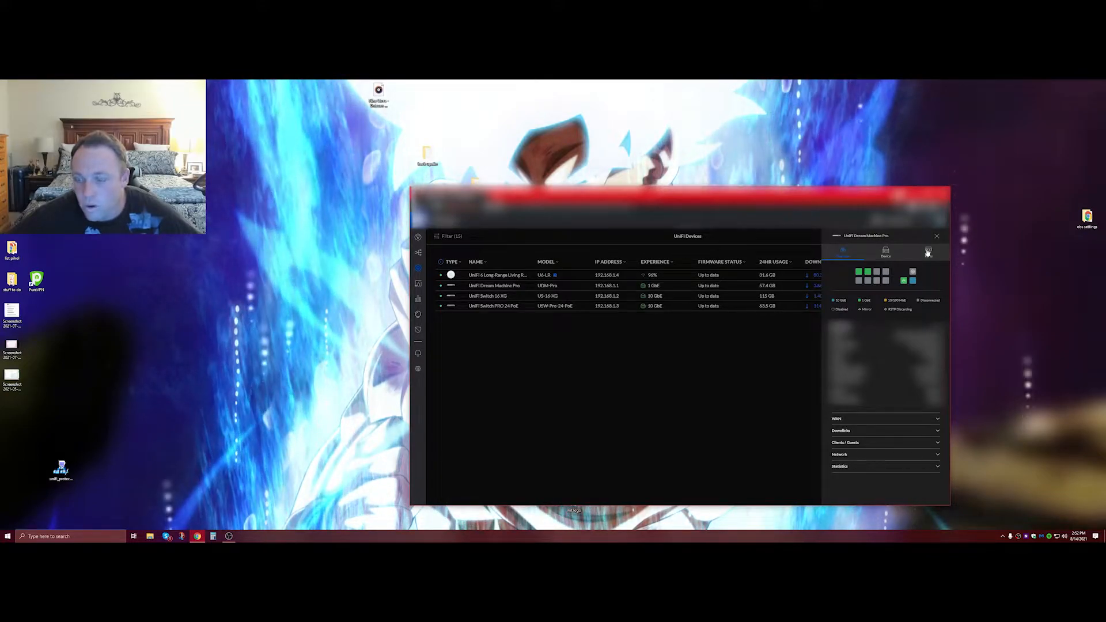
# Show the Ports tab listing WAN 1 on Port 9 and SFP+ WAN 2 on Port 10
pyautogui.click(928, 252)
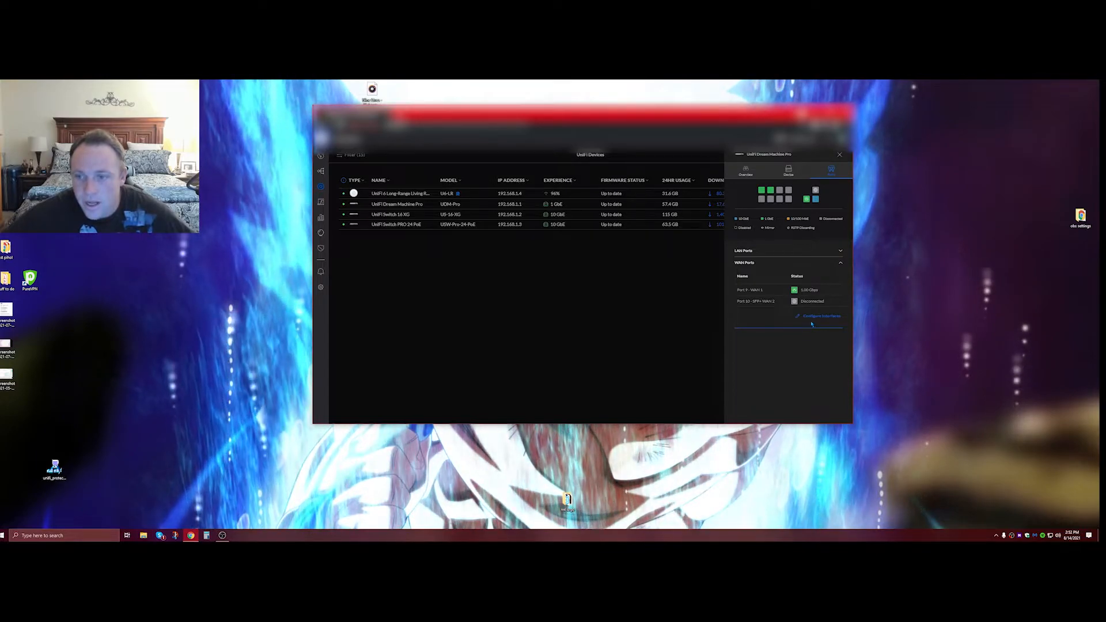
# Open Configure Interfaces and set Port 9 to Disabled
pyautogui.click(821, 315)
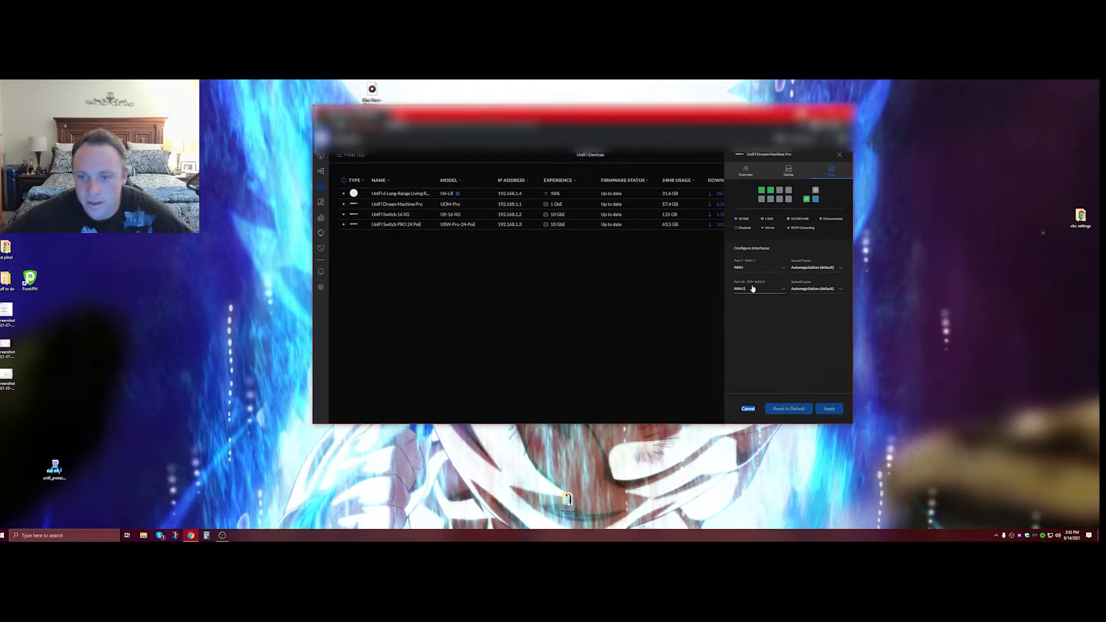
pyautogui.click(758, 288)
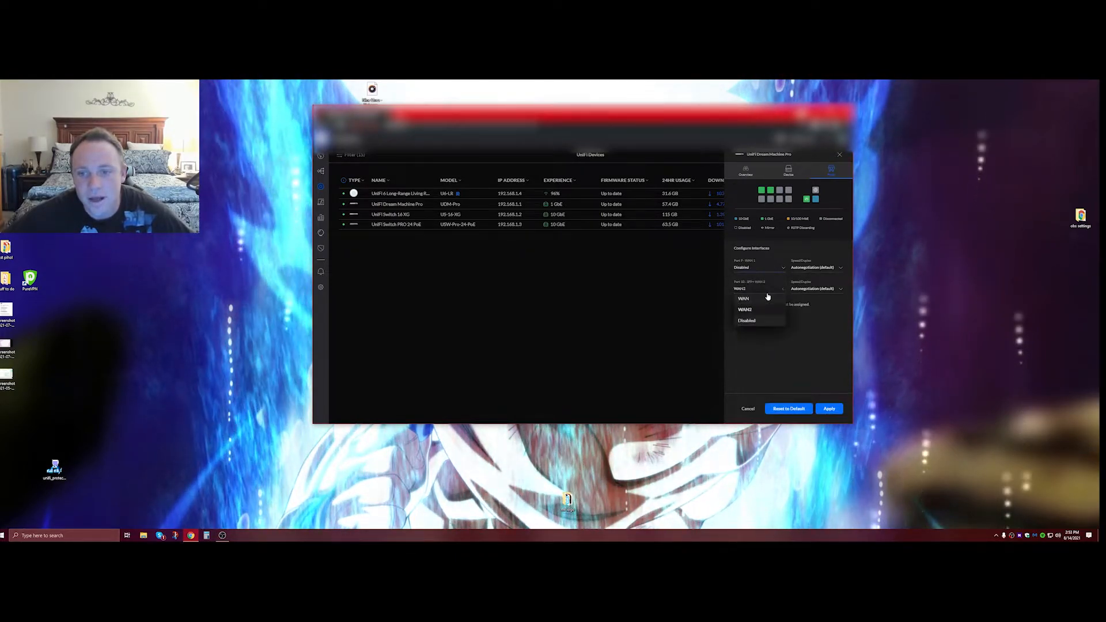
# Assign SFP+ Port 10 the WAN role and review its Speed/Duplex options
pyautogui.click(744, 298)
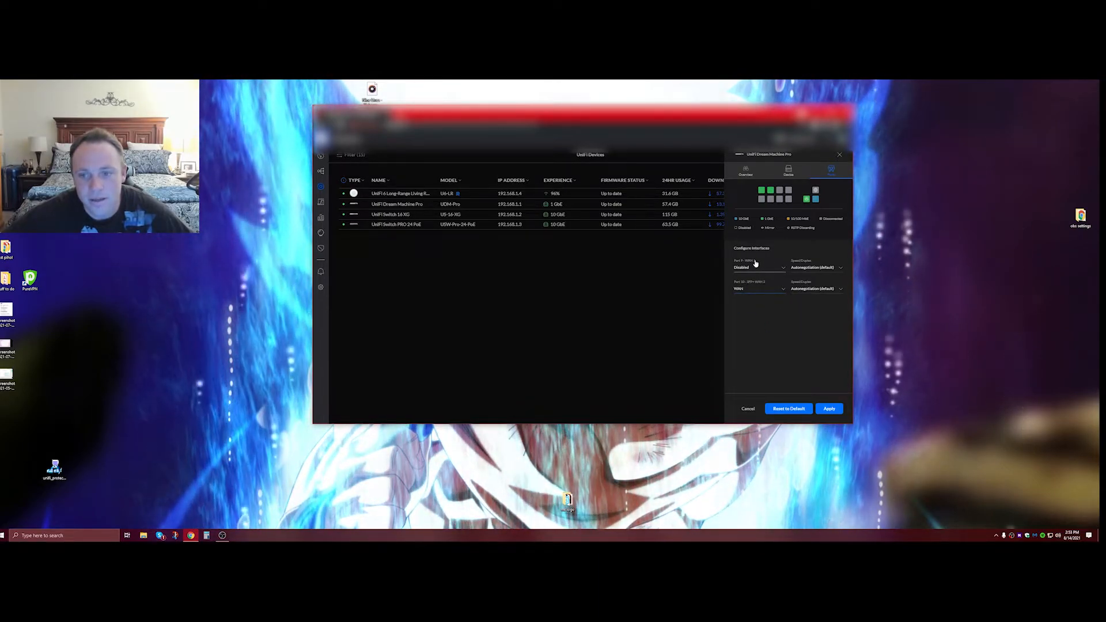
pyautogui.click(836, 290)
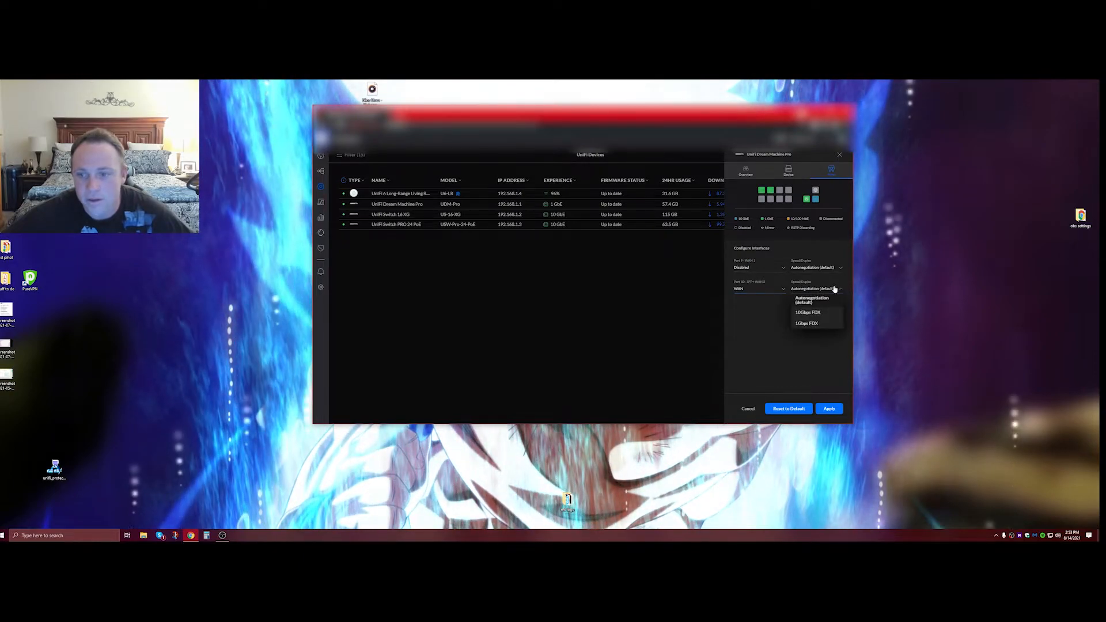